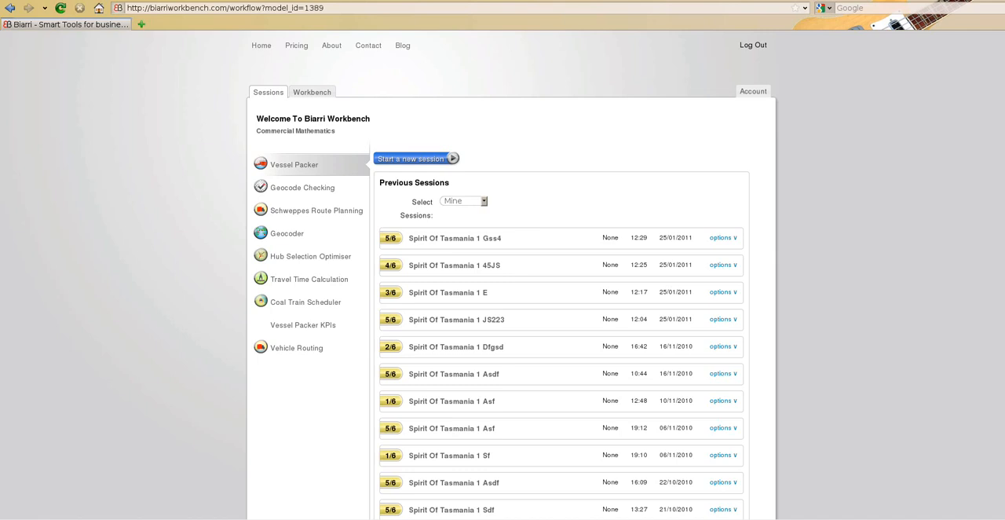
{"action": "mouse_move", "coordinate": [76, 284]}
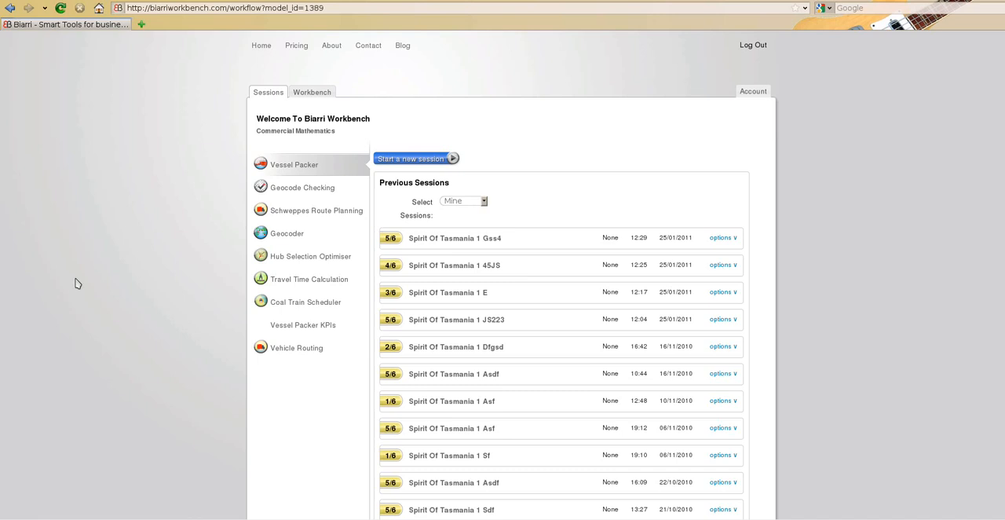
{"action": "mouse_move", "coordinate": [435, 160]}
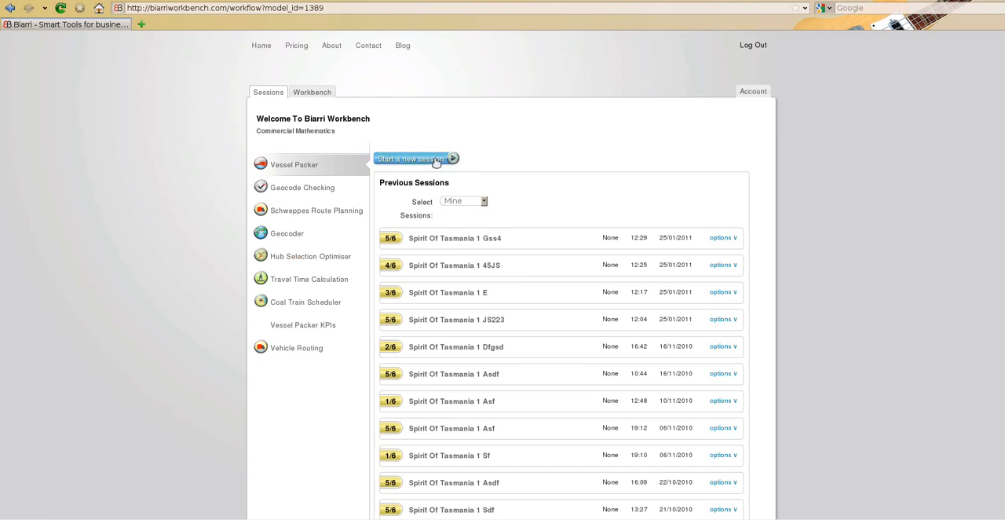
Start a new Vessel Packer session from the sessions list.
{"action": "left_click", "coordinate": [412, 159]}
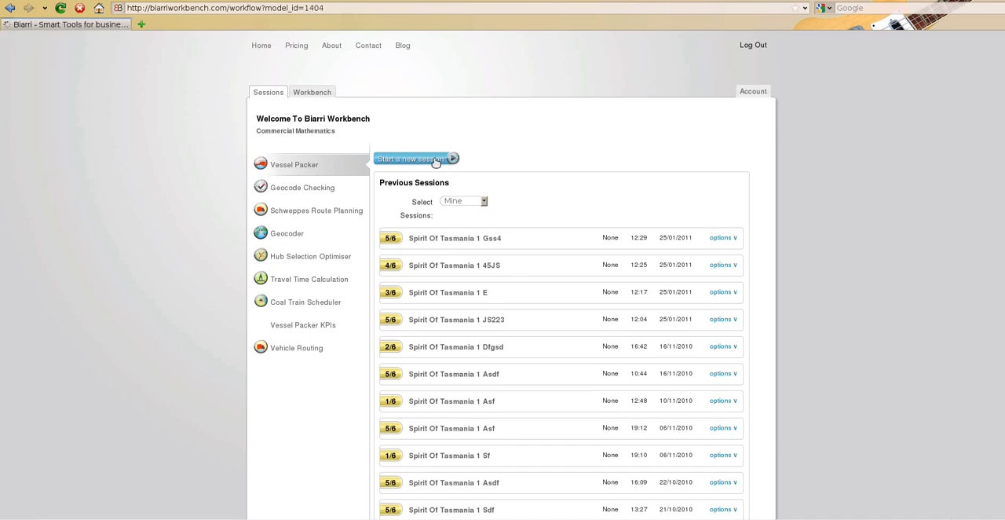
Open the new session to show its input, engine and output workflow steps.
{"action": "left_click", "coordinate": [411, 158]}
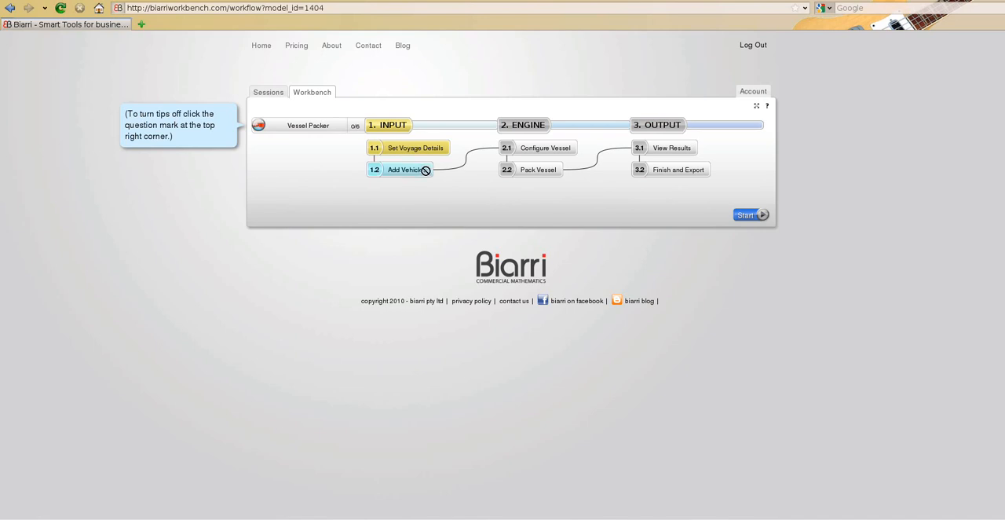
{"action": "mouse_move", "coordinate": [452, 166]}
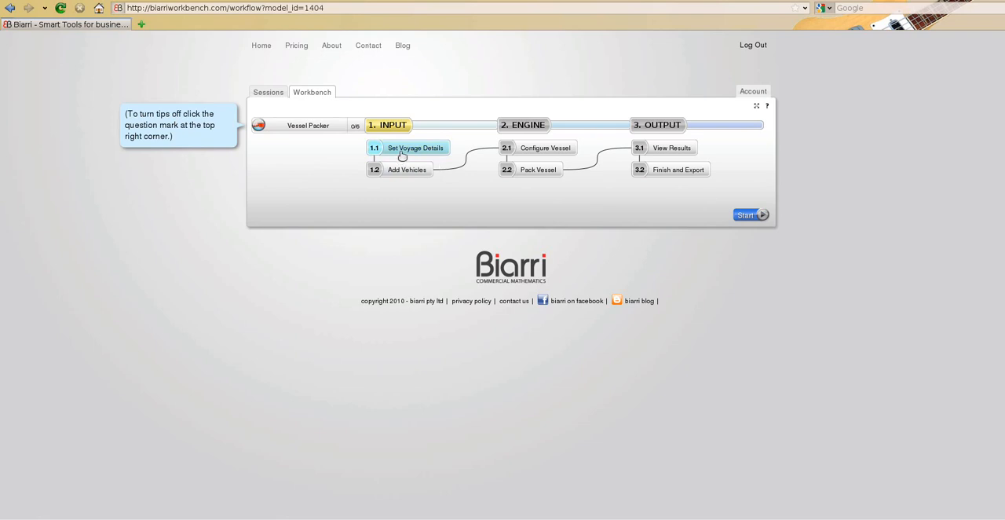
Enter supervisor 'zoltan' and voyage 'zos2' in Set Voyage Details.
{"action": "left_click", "coordinate": [415, 147]}
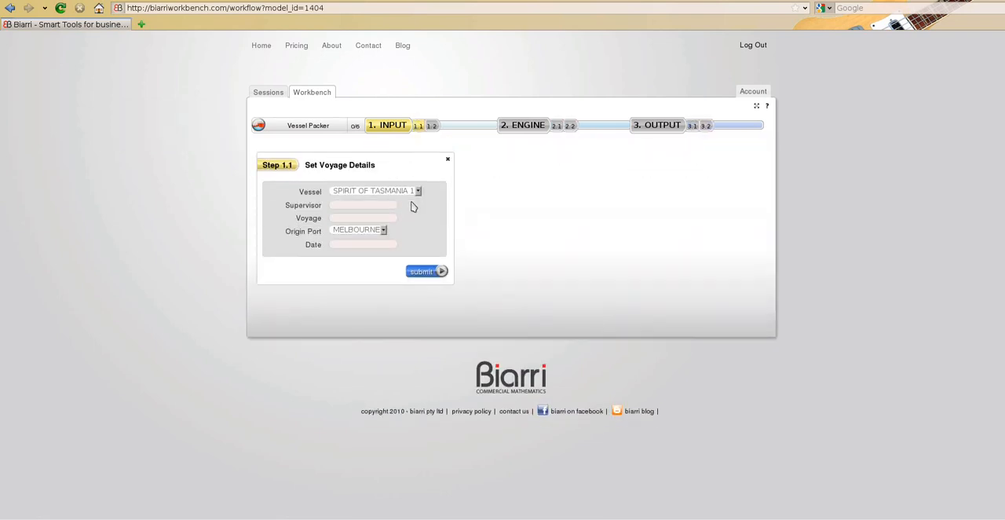
{"action": "left_click", "coordinate": [362, 205]}
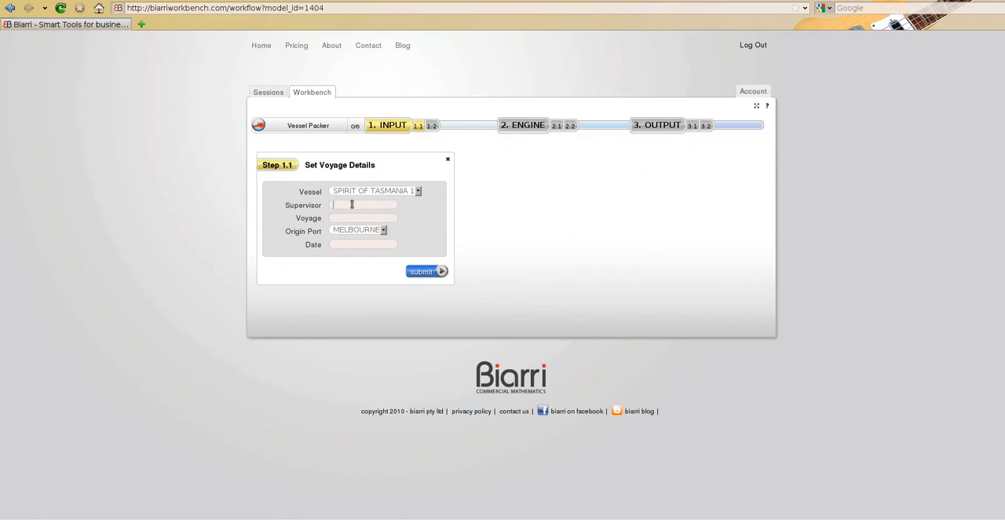
{"action": "type", "text": "2"}
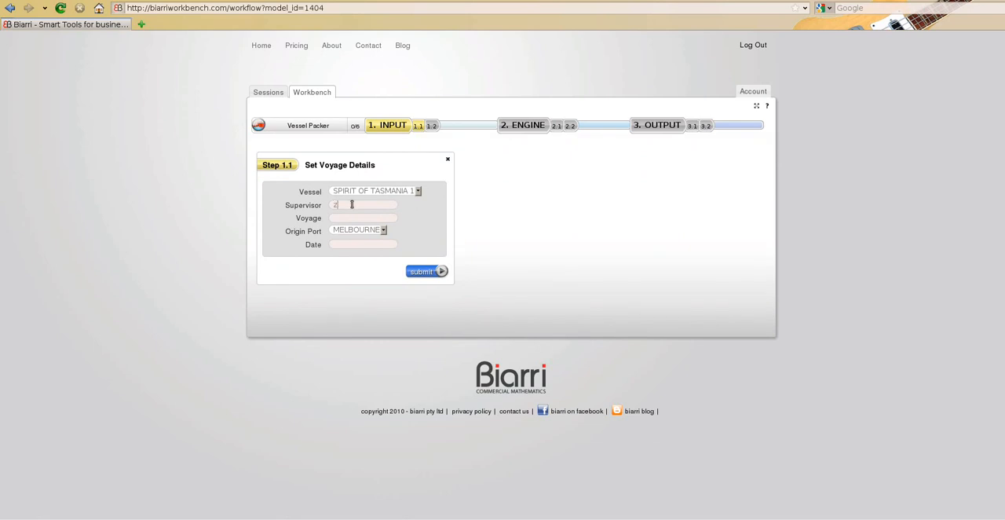
{"action": "type", "text": "zoltan"}
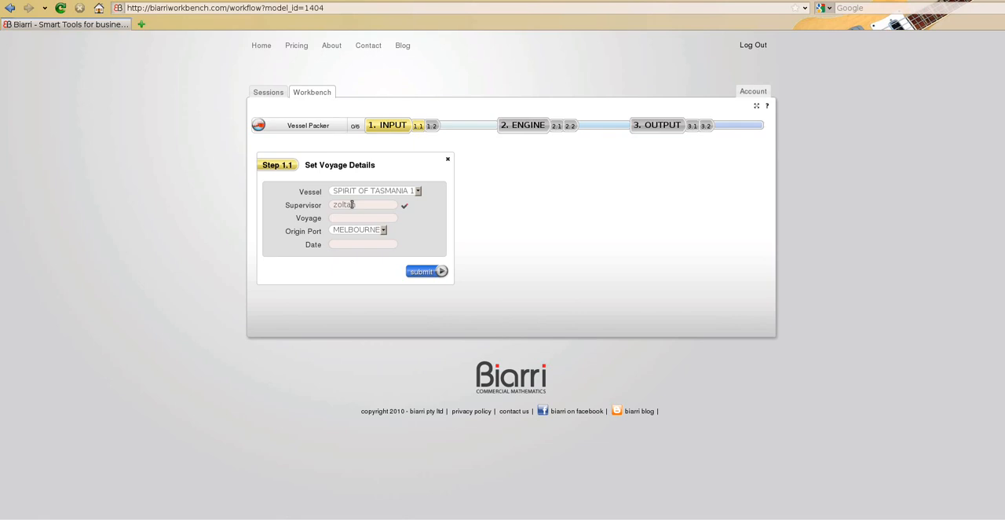
{"action": "type", "text": "zos2"}
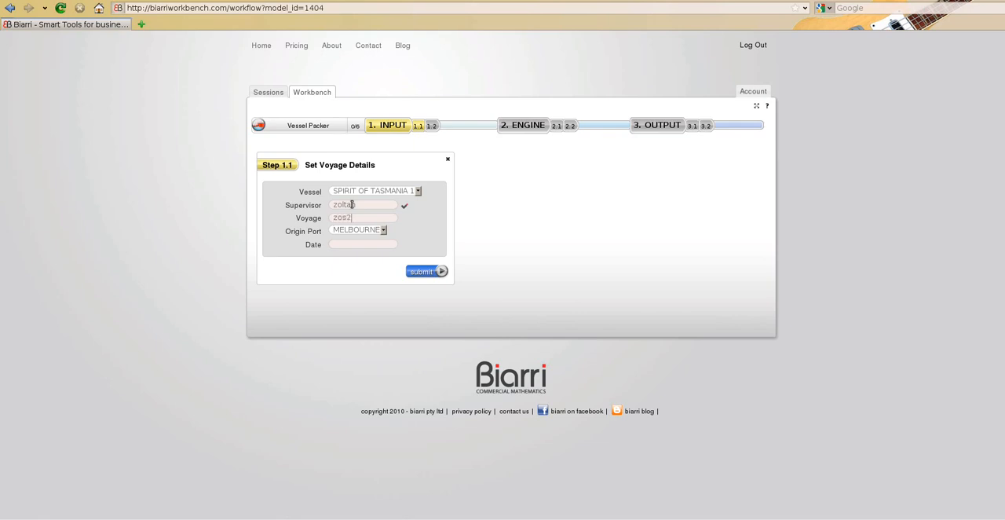
Set the voyage date to 25 January 2011.
{"action": "left_click", "coordinate": [362, 245]}
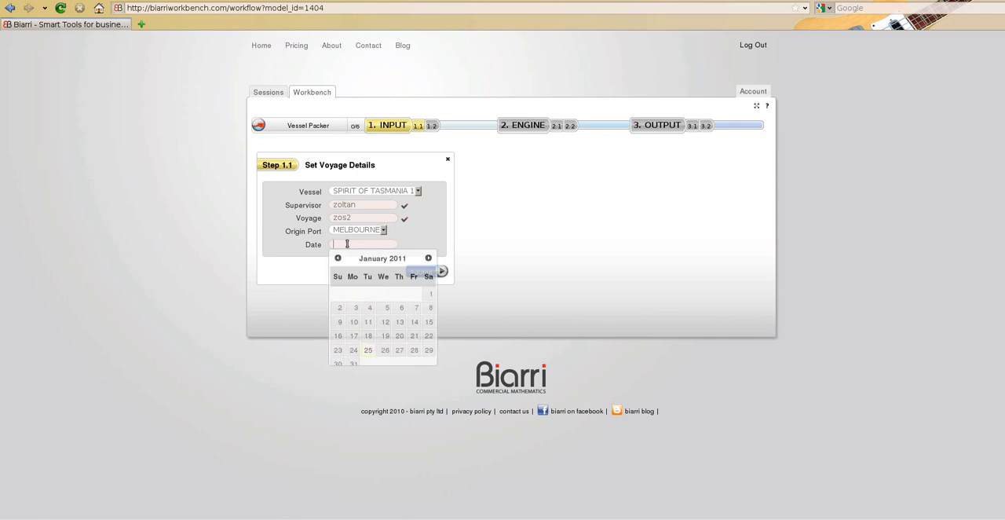
{"action": "left_click", "coordinate": [374, 350]}
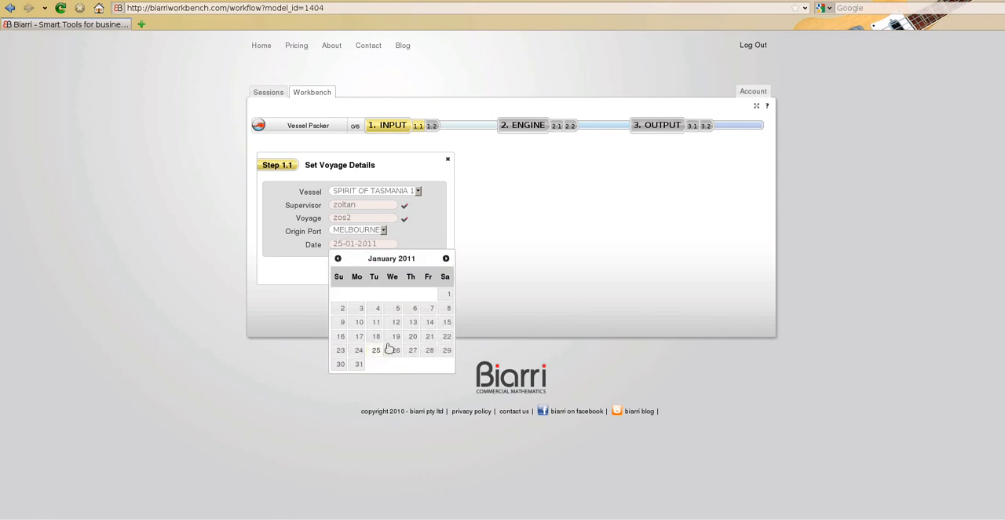
{"action": "left_click", "coordinate": [395, 350]}
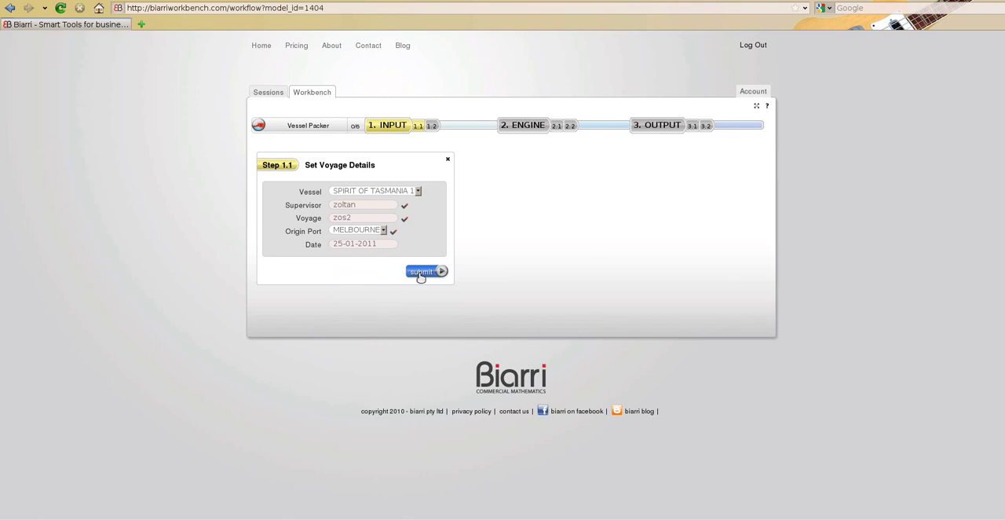
Submit the voyage details to reach Step 1.2 Add Vehicles.
{"action": "left_click", "coordinate": [420, 271]}
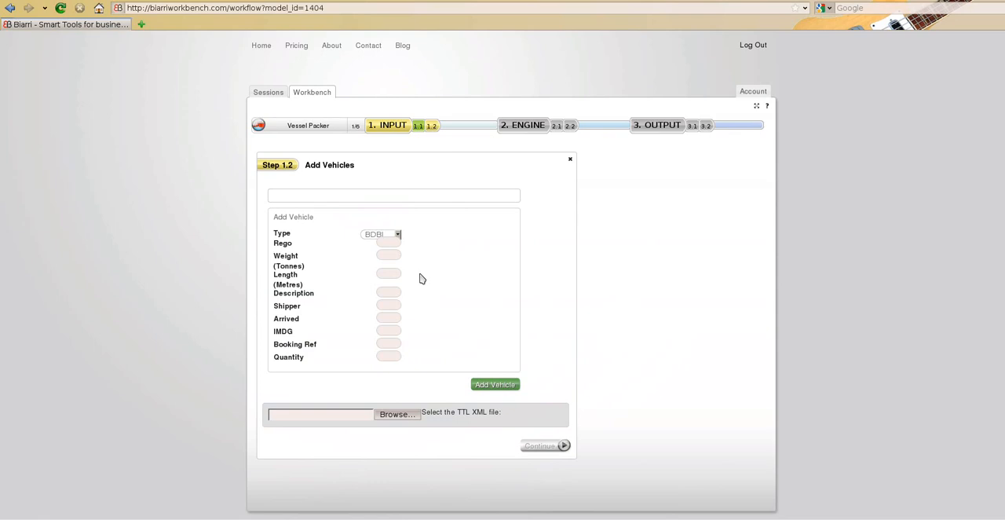
{"action": "mouse_move", "coordinate": [420, 146]}
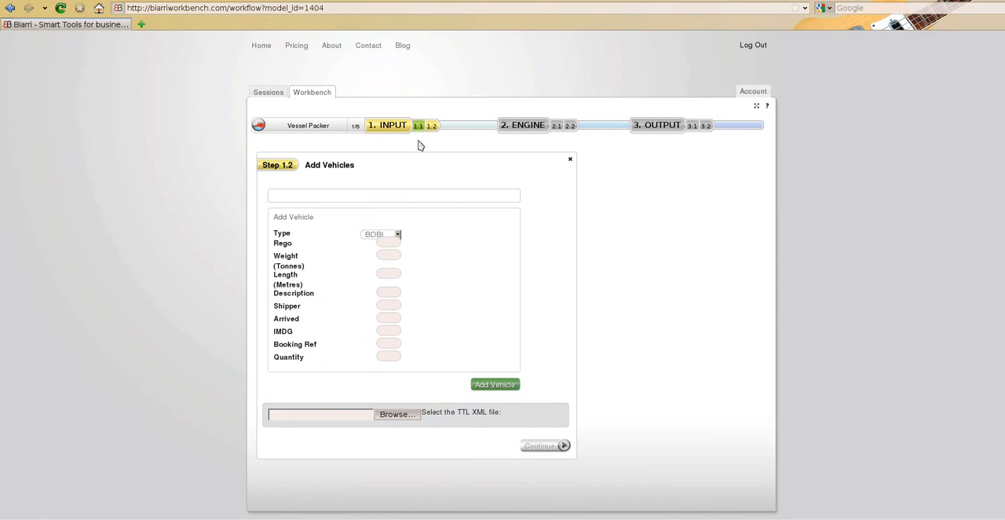
{"action": "mouse_move", "coordinate": [436, 144]}
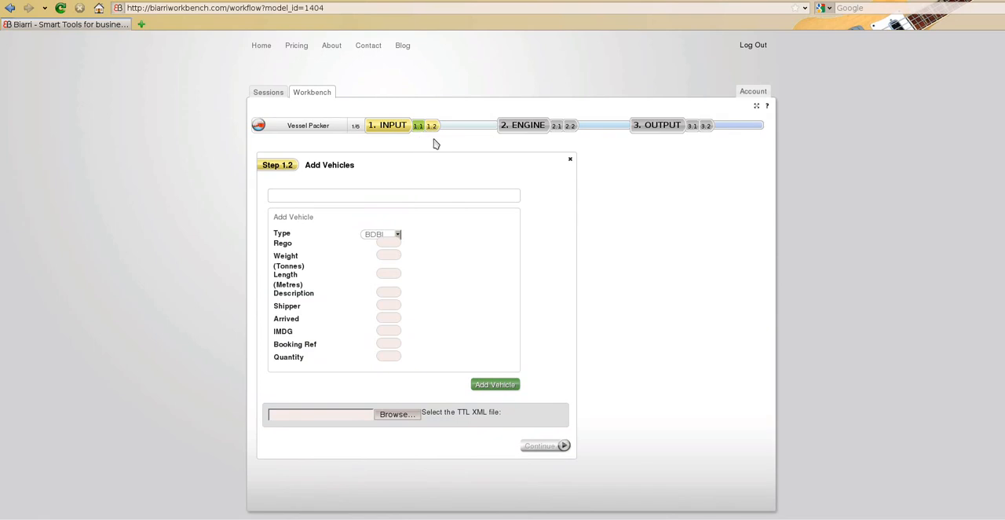
{"action": "mouse_move", "coordinate": [413, 412]}
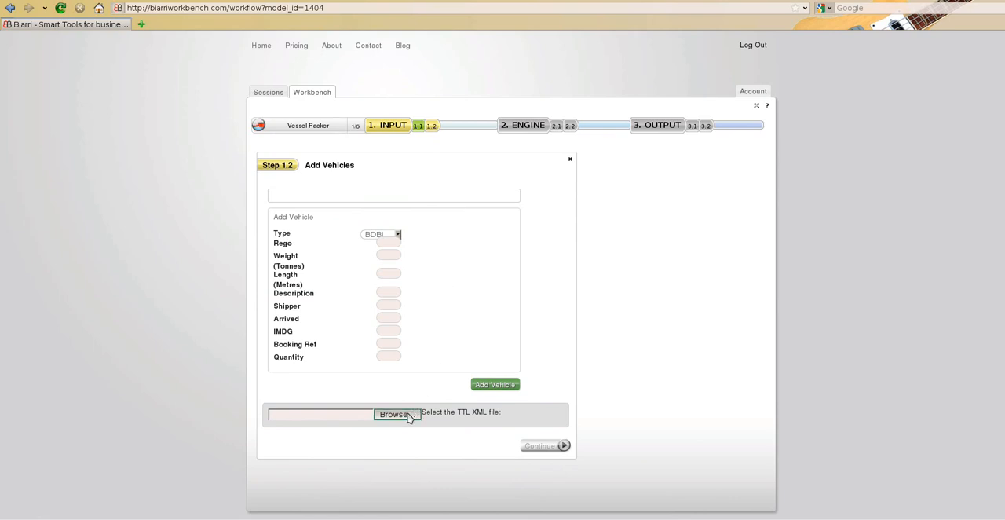
{"action": "mouse_move", "coordinate": [434, 286]}
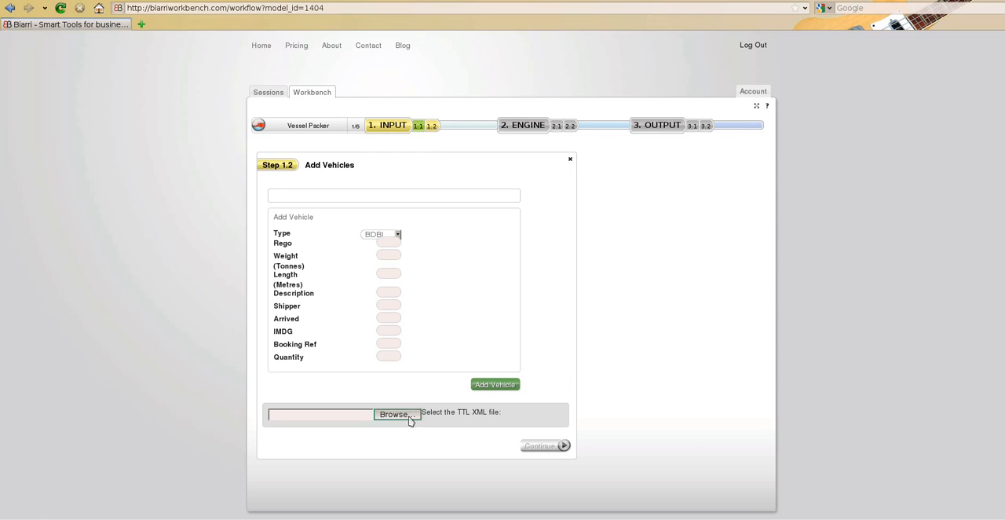
Upload the vehicle list file '31 august.XML' from the ferry_packing folder.
{"action": "left_click", "coordinate": [395, 414]}
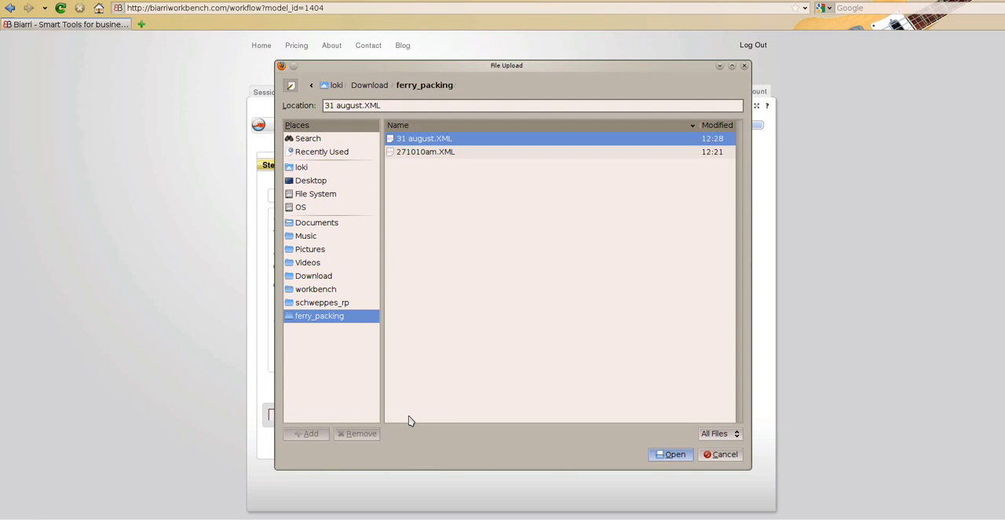
{"action": "mouse_move", "coordinate": [432, 146]}
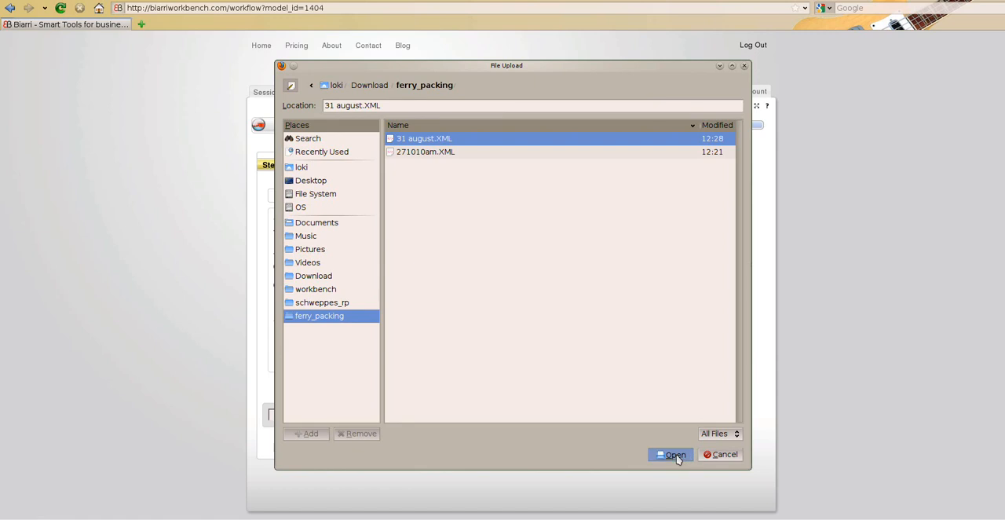
{"action": "left_click", "coordinate": [671, 454]}
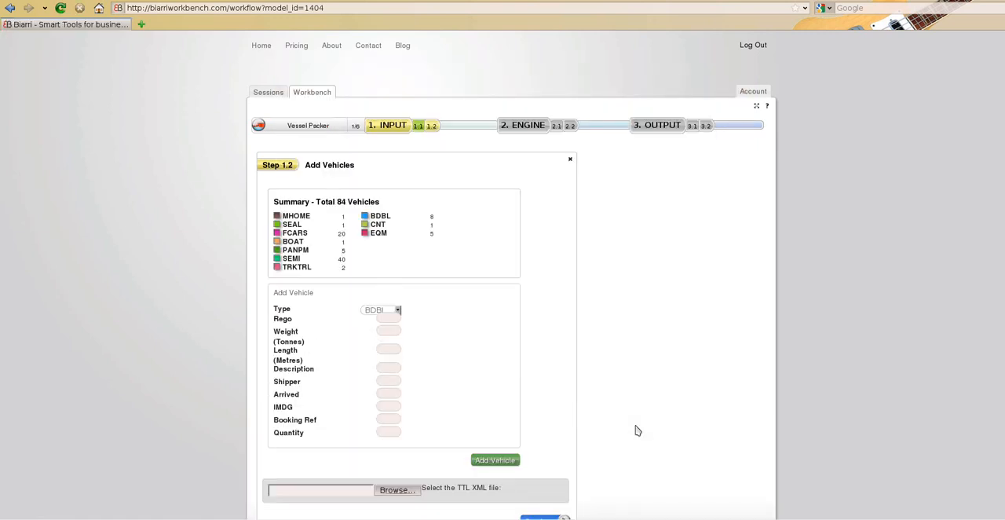
{"action": "mouse_move", "coordinate": [414, 271]}
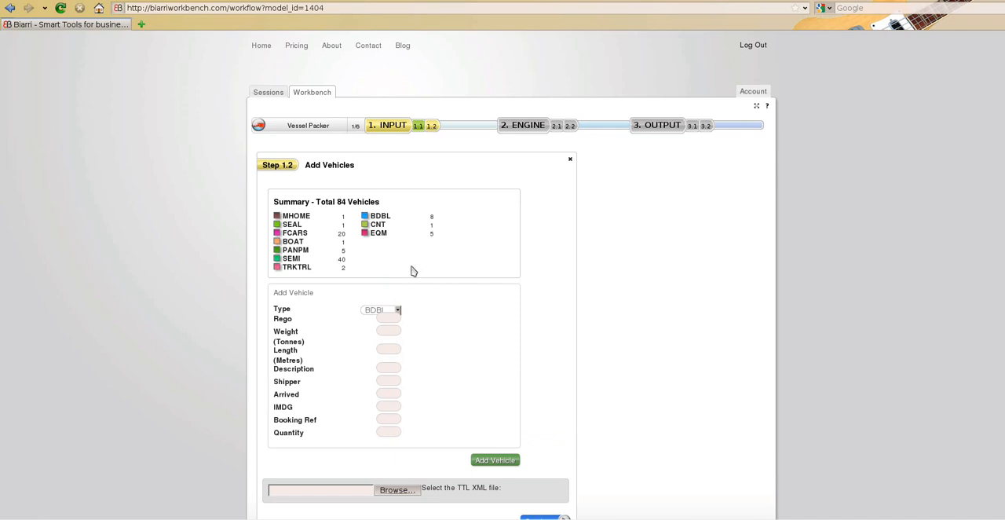
{"action": "mouse_move", "coordinate": [473, 296]}
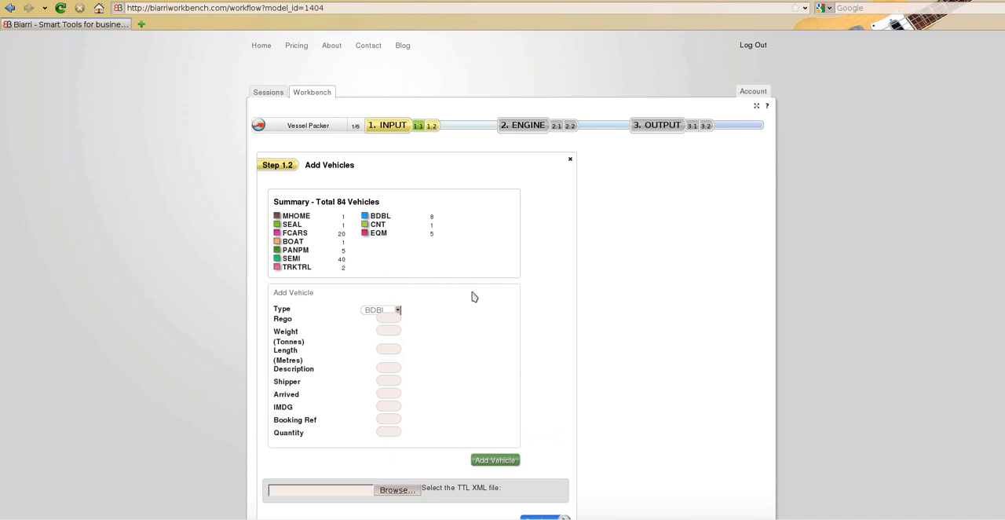
{"action": "mouse_move", "coordinate": [654, 414]}
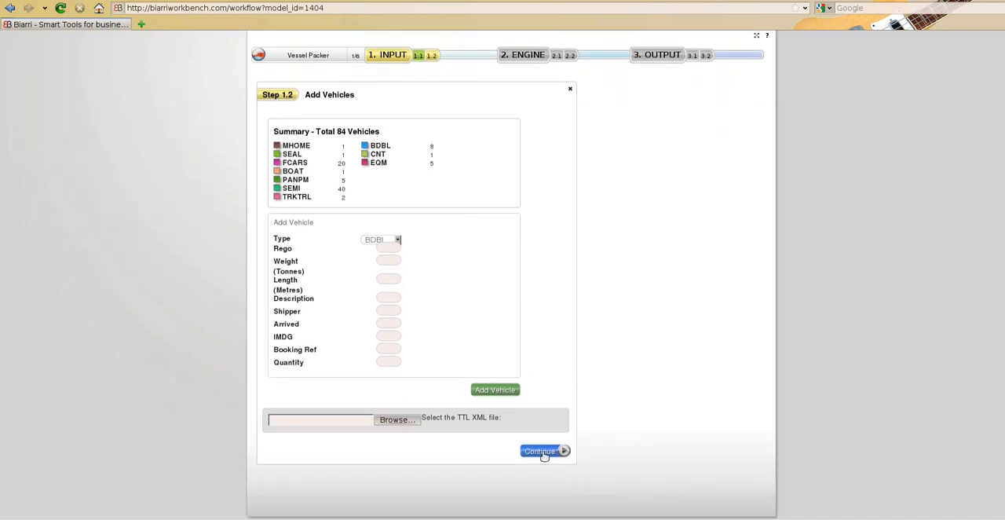
Accept the 84-vehicle list and view the Deck 5 lane layout.
{"action": "left_click", "coordinate": [542, 452]}
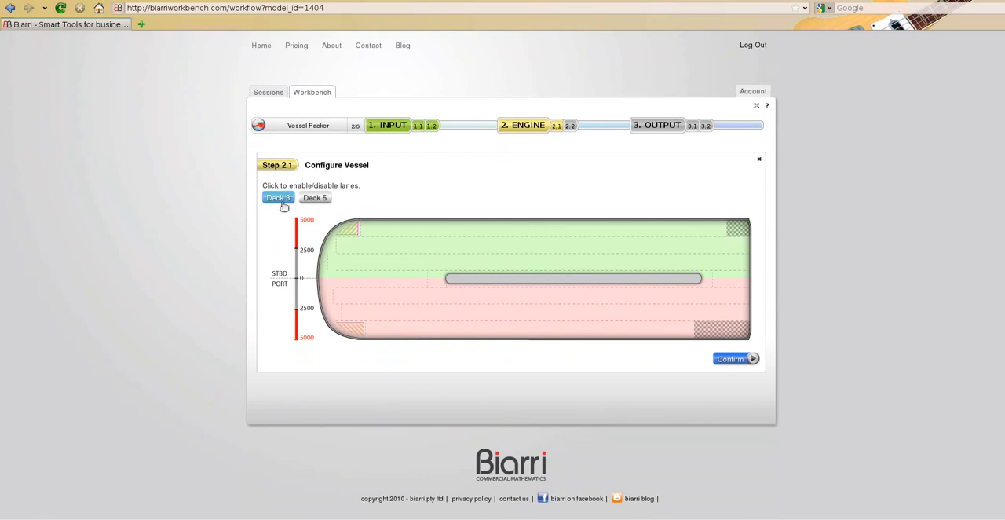
{"action": "left_click", "coordinate": [315, 198]}
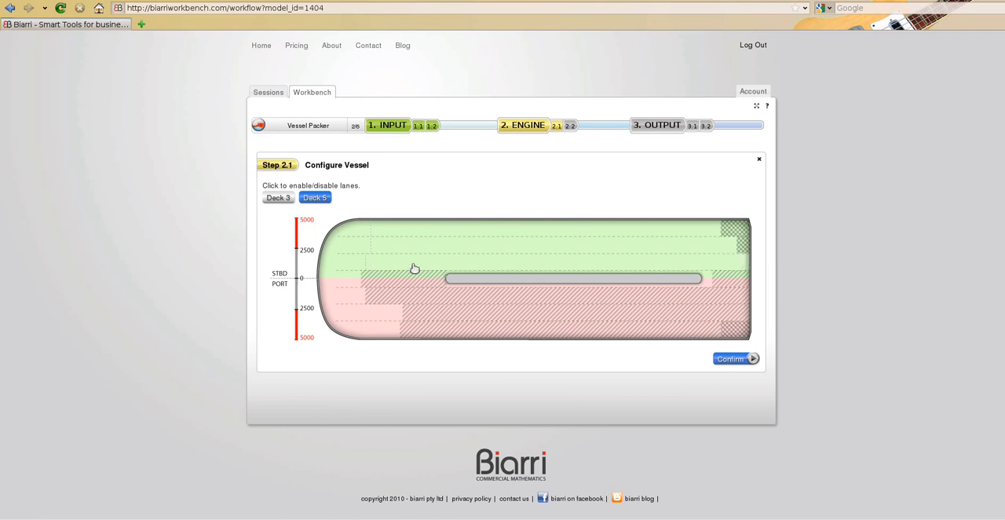
{"action": "mouse_move", "coordinate": [409, 282]}
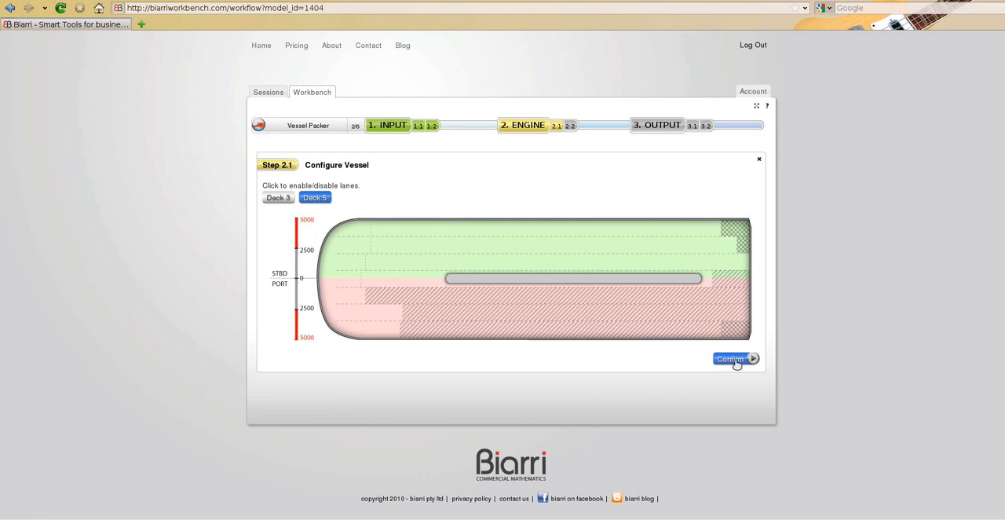
Confirm the vessel configuration and run the packing engine with Calculate.
{"action": "left_click", "coordinate": [732, 359]}
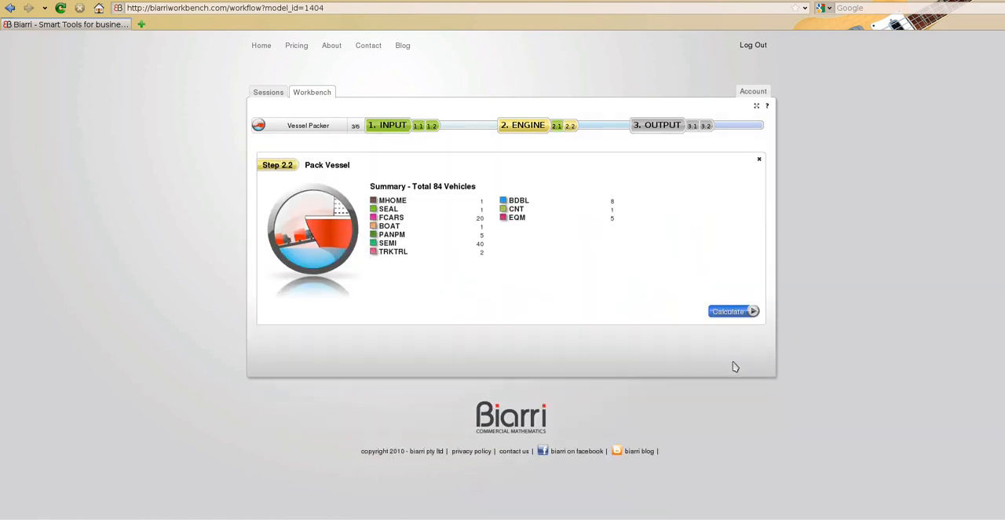
{"action": "mouse_move", "coordinate": [730, 369]}
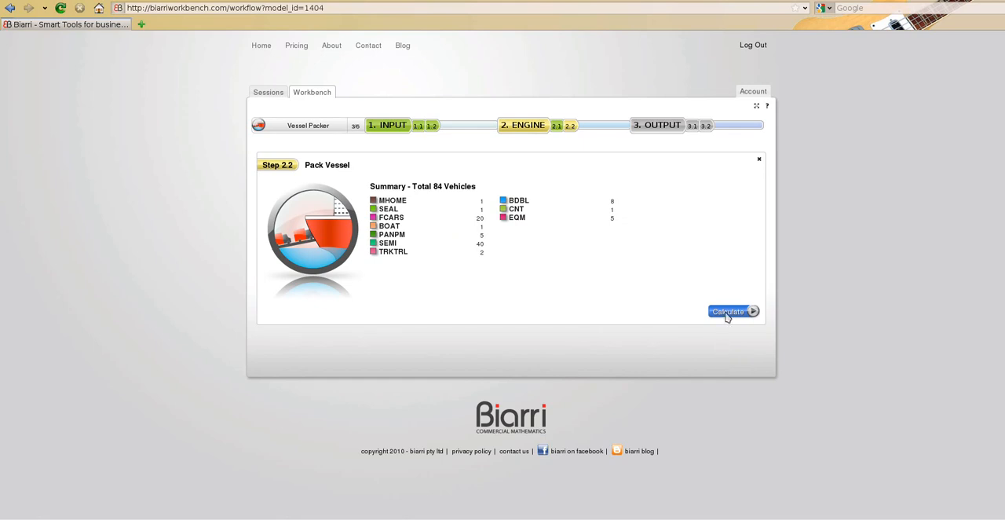
{"action": "left_click", "coordinate": [730, 312]}
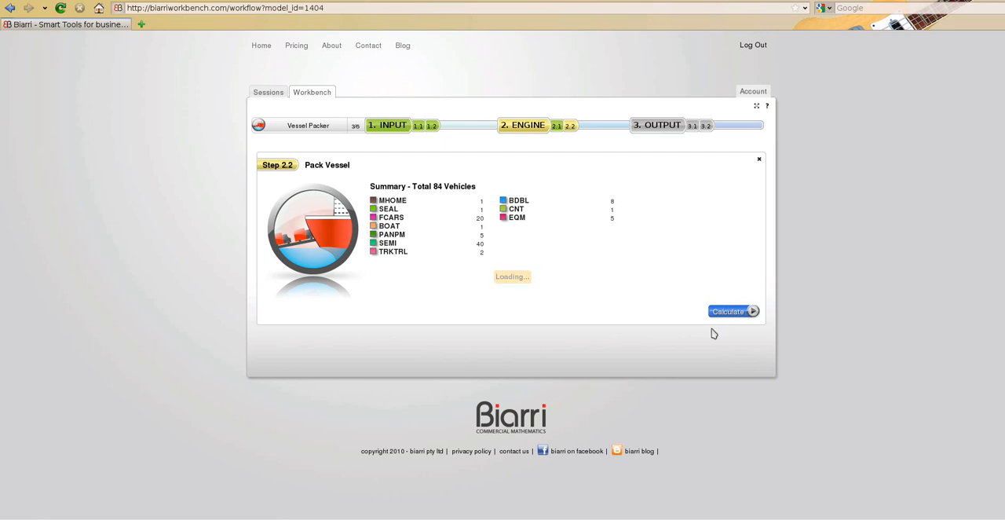
Wait for packing to finish and scroll to the per-lane moment and weight table.
{"action": "left_click", "coordinate": [733, 311]}
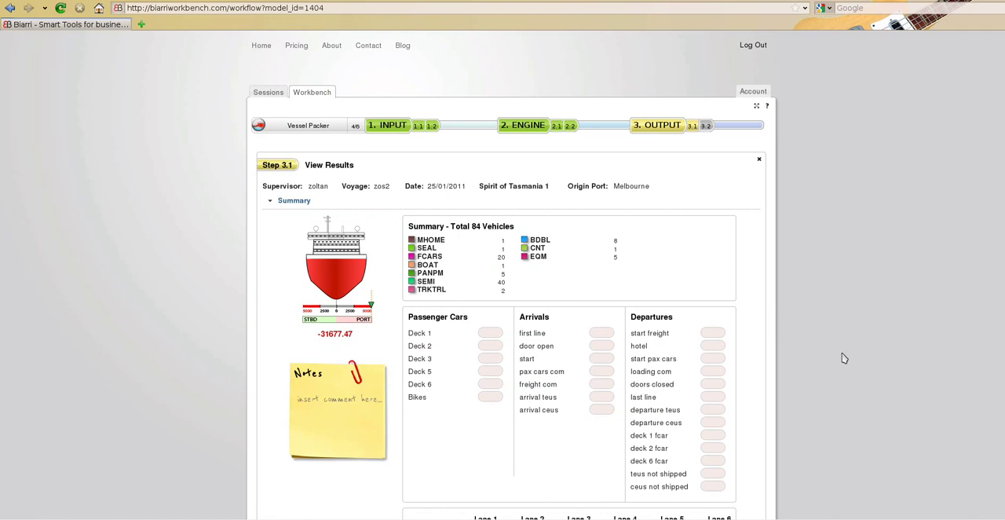
{"action": "mouse_move", "coordinate": [528, 295]}
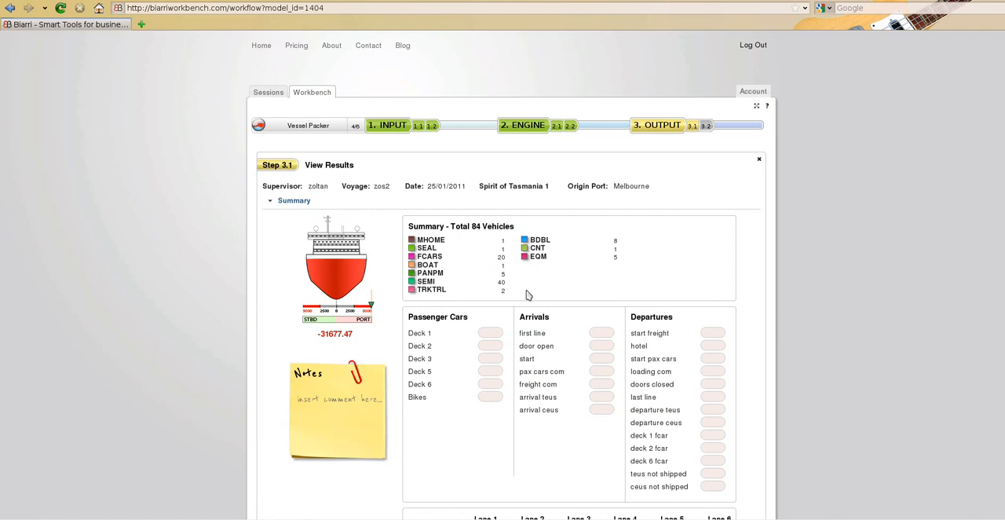
{"action": "mouse_move", "coordinate": [751, 399]}
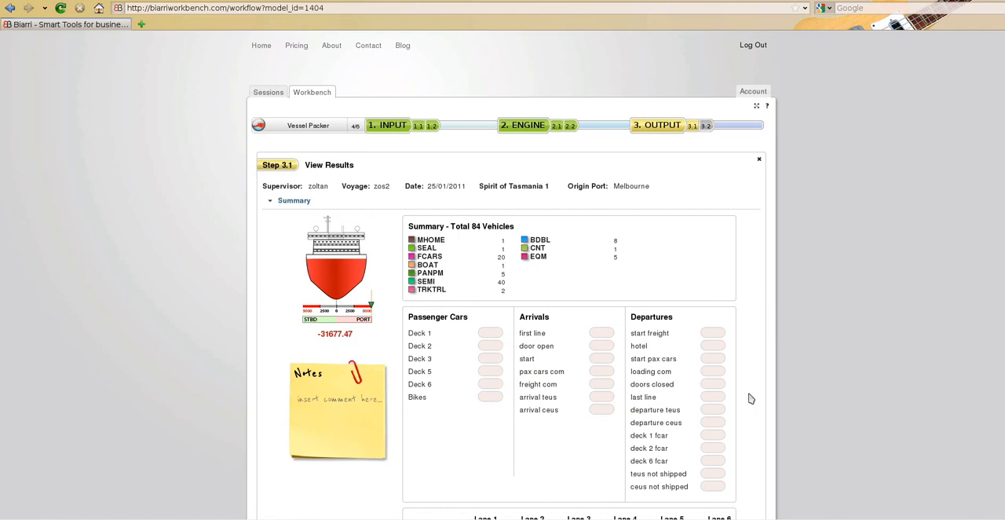
{"action": "scroll", "scroll_direction": "down", "scroll_amount": 3}
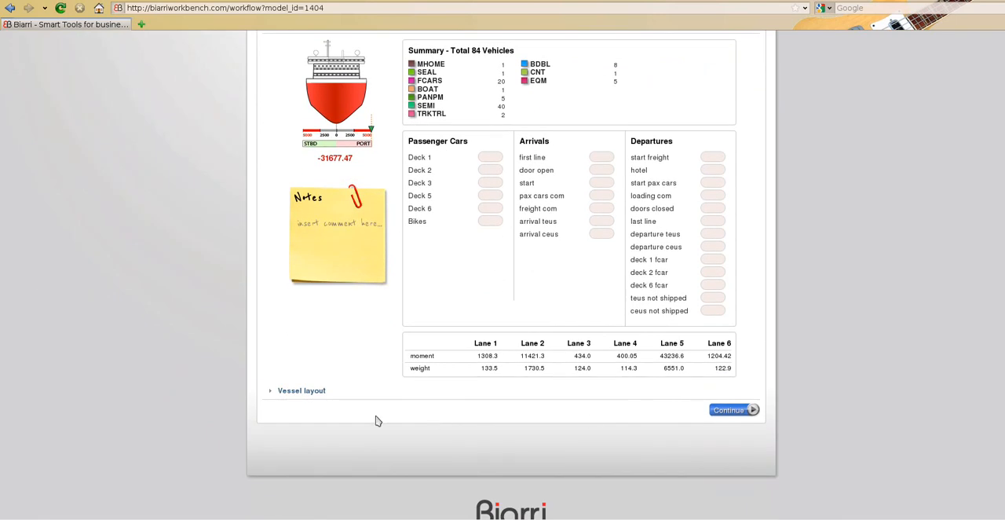
Expand the Vessel layout section to show Deck 3's packed lanes.
{"action": "left_click", "coordinate": [301, 390]}
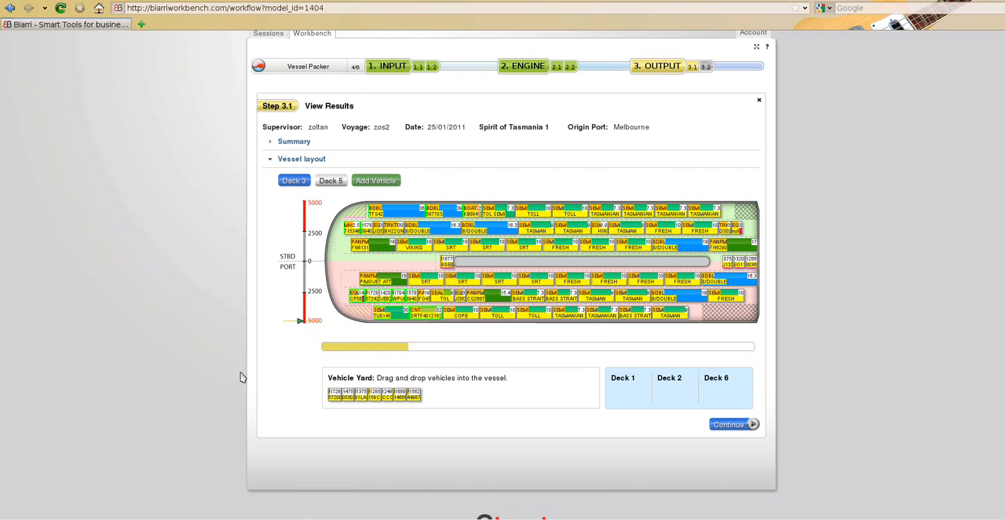
{"action": "mouse_move", "coordinate": [233, 377]}
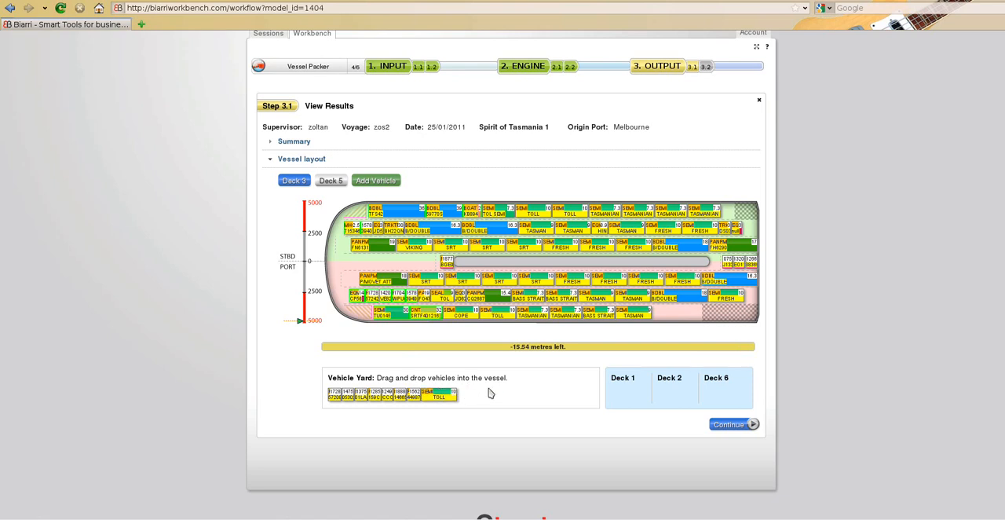
{"action": "mouse_move", "coordinate": [490, 395]}
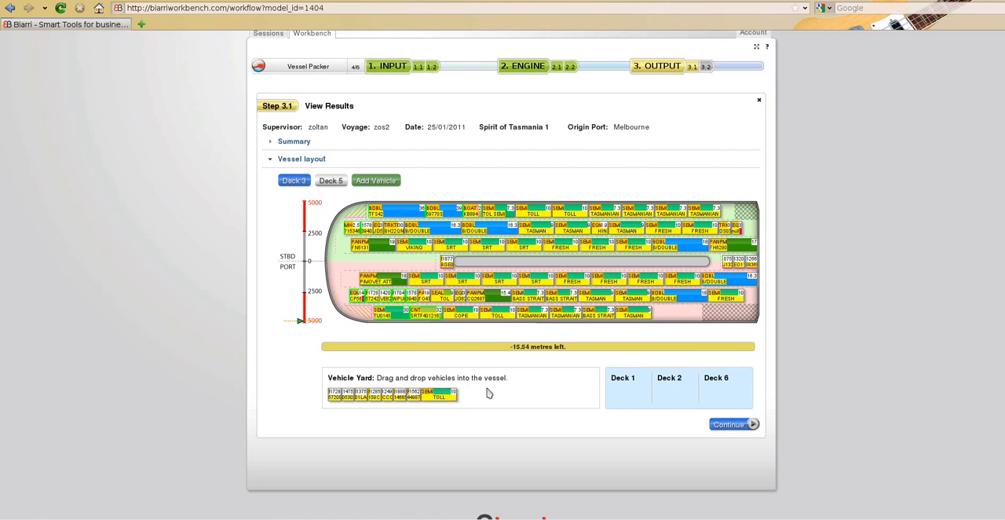
{"action": "mouse_move", "coordinate": [336, 193]}
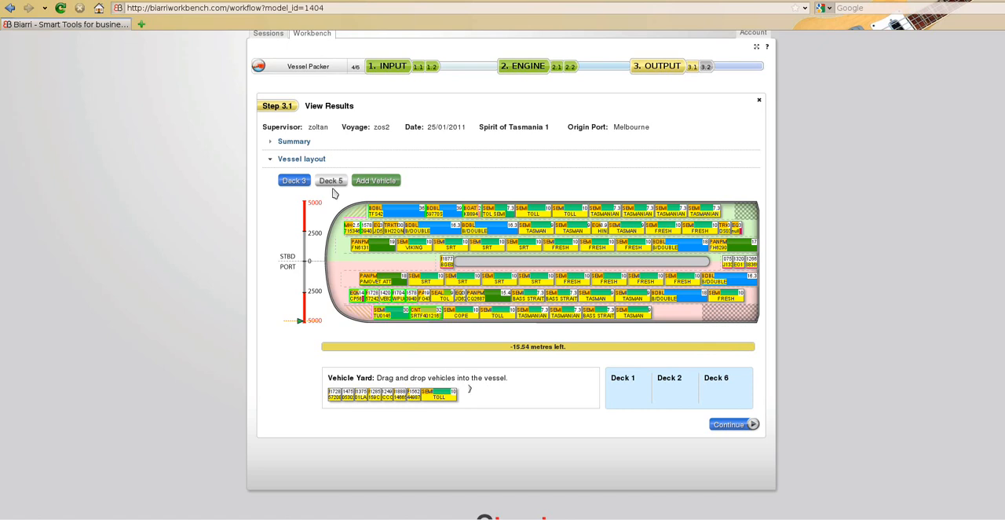
Move the TOLL semi onto the front of Deck 5's top starboard lane.
{"action": "left_click", "coordinate": [330, 180]}
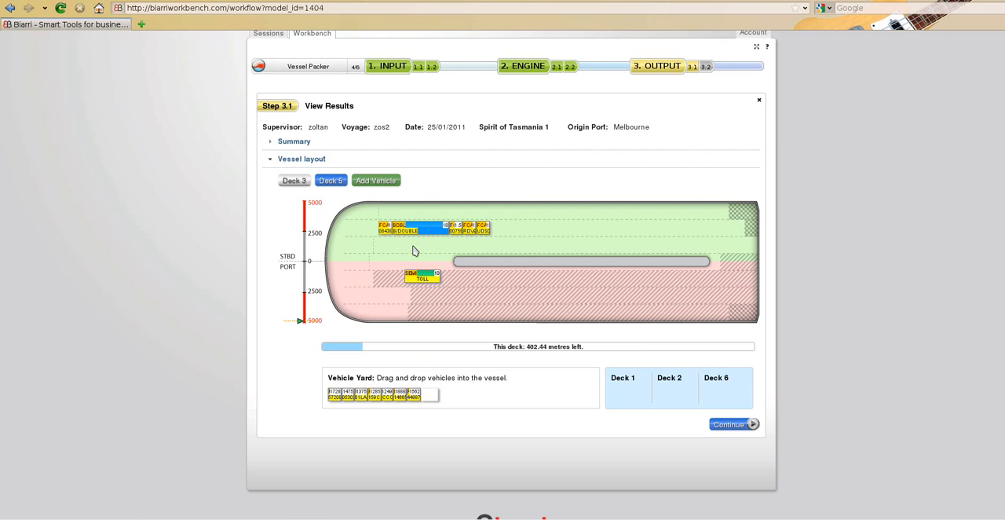
{"action": "left_click_drag", "start_coordinate": [422, 275], "coordinate": [397, 210]}
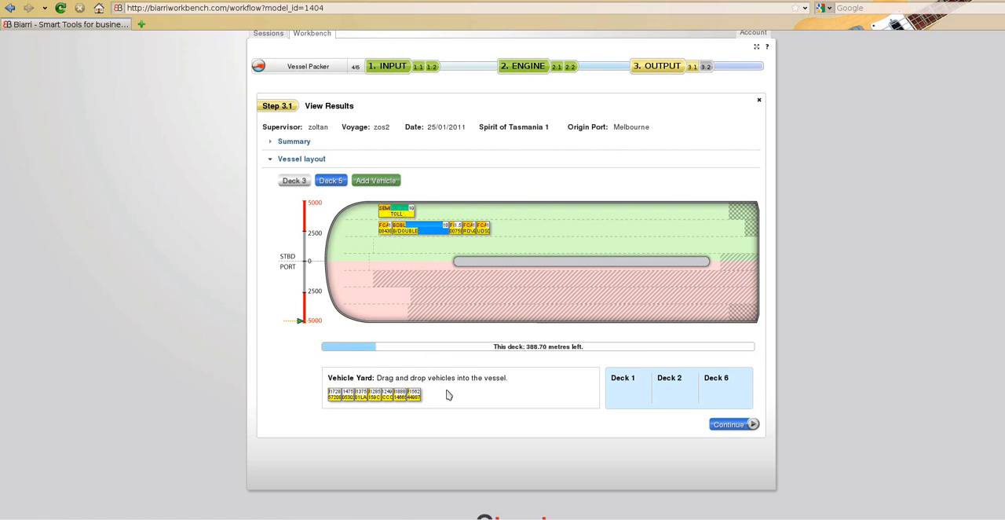
{"action": "mouse_move", "coordinate": [438, 411]}
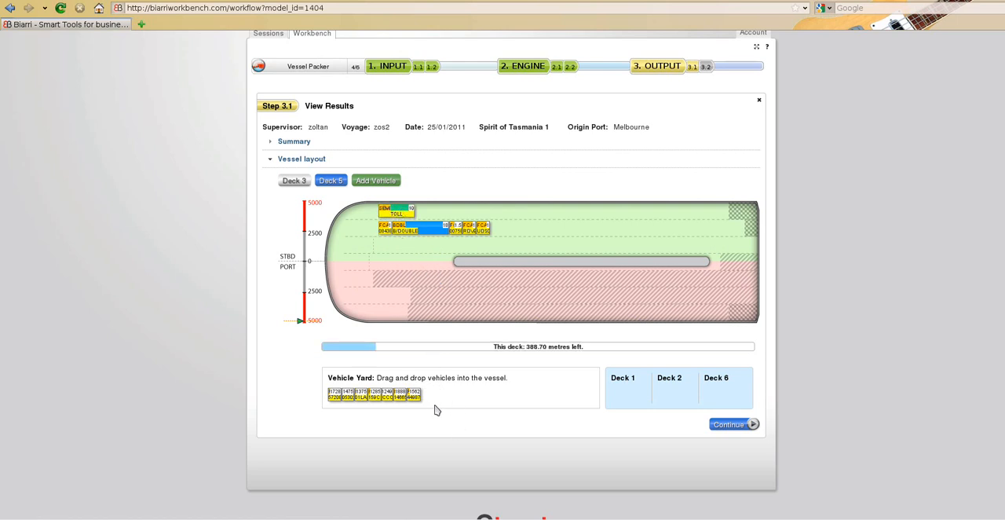
{"action": "mouse_move", "coordinate": [437, 410]}
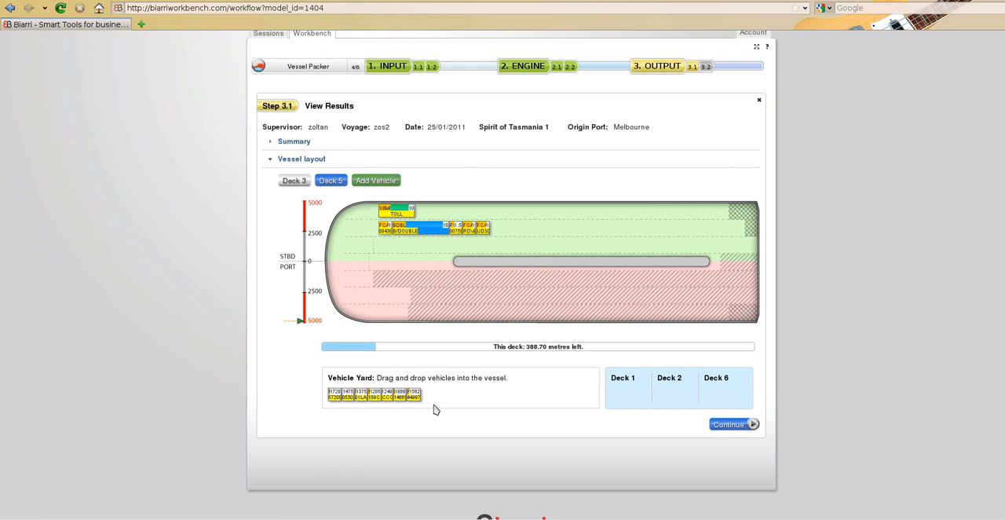
{"action": "mouse_move", "coordinate": [424, 182]}
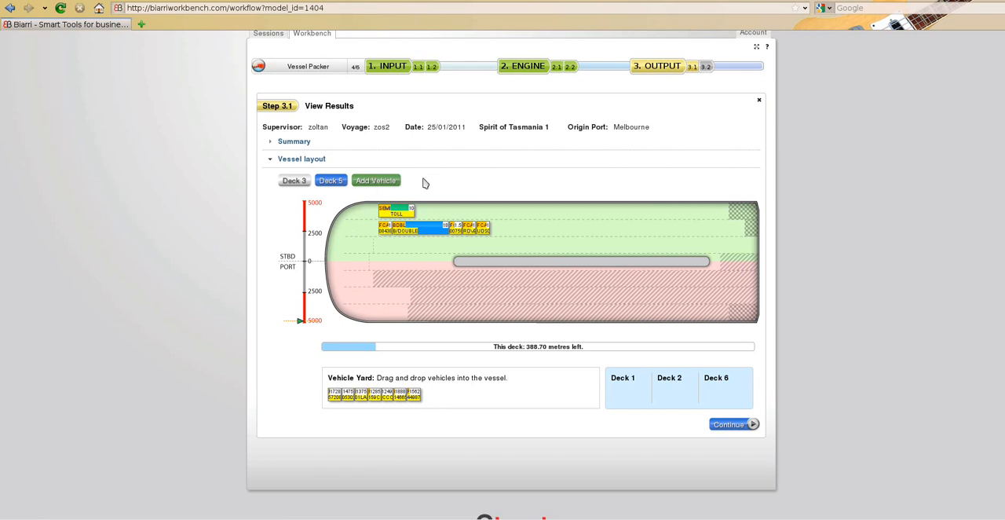
Add two BDBL B-double vehicles to the vehicle yard via the Add Vehicle form.
{"action": "left_click", "coordinate": [376, 179]}
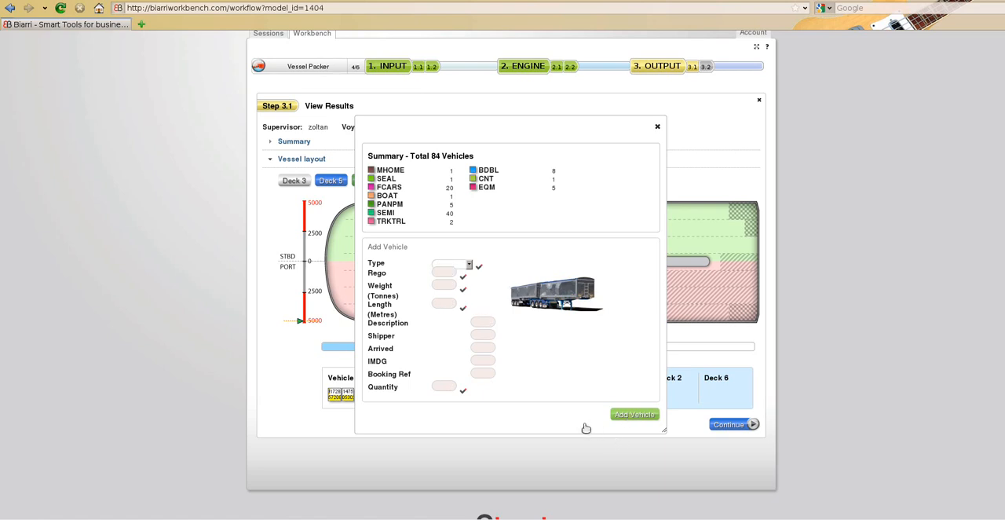
{"action": "left_click", "coordinate": [657, 126]}
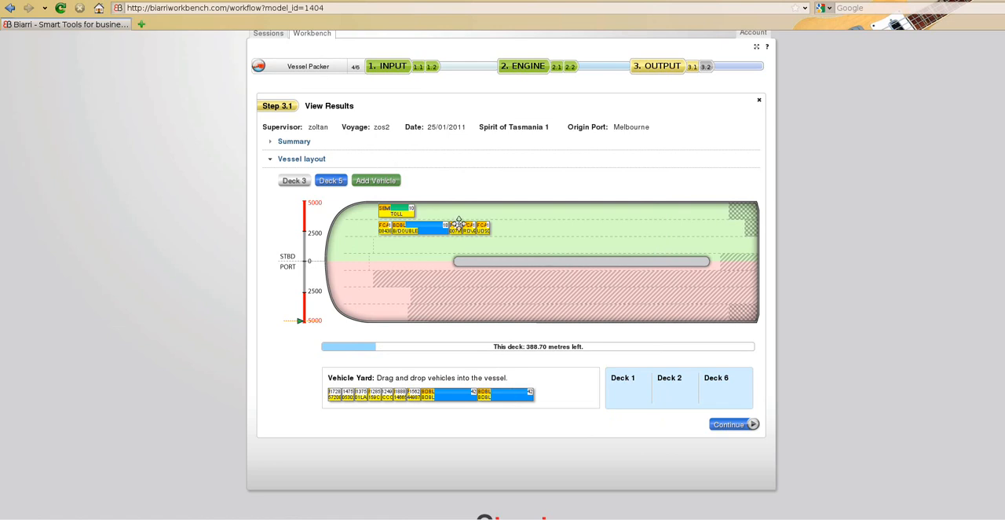
Load the BDBL vehicles into deck 5's top lane beside the TOLL semi, then show deck 3.
{"action": "left_click_drag", "start_coordinate": [503, 393], "coordinate": [400, 211]}
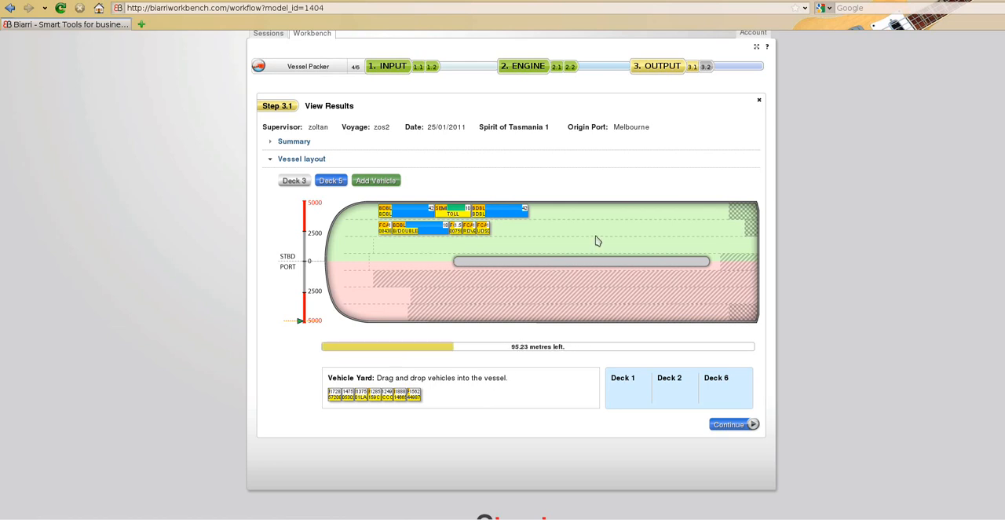
{"action": "mouse_move", "coordinate": [590, 238]}
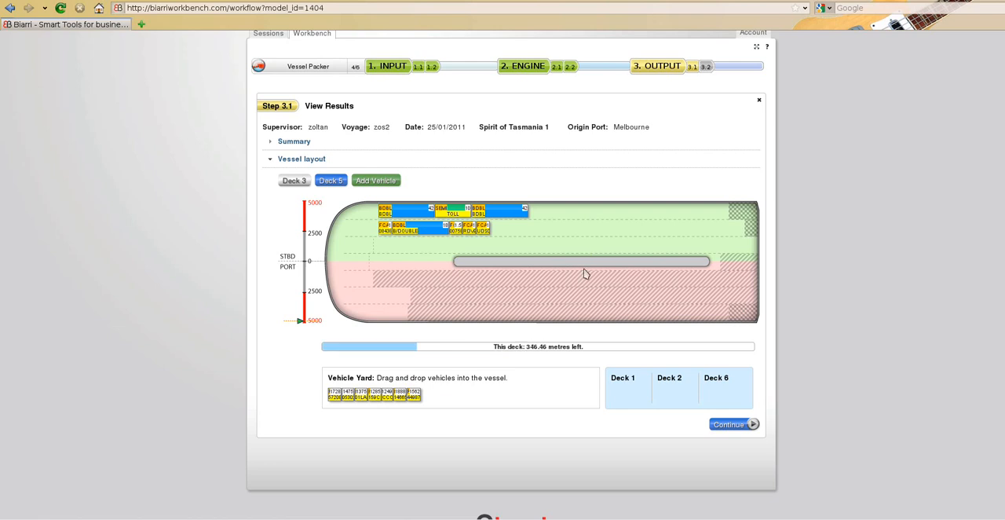
{"action": "left_click", "coordinate": [293, 180]}
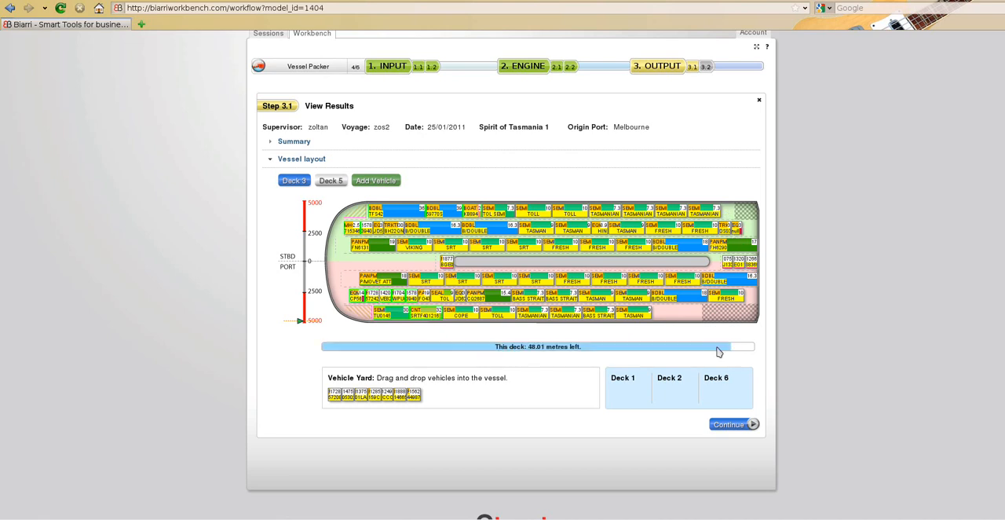
Continue to Step 3.2 Finish And Export.
{"action": "left_click", "coordinate": [729, 424]}
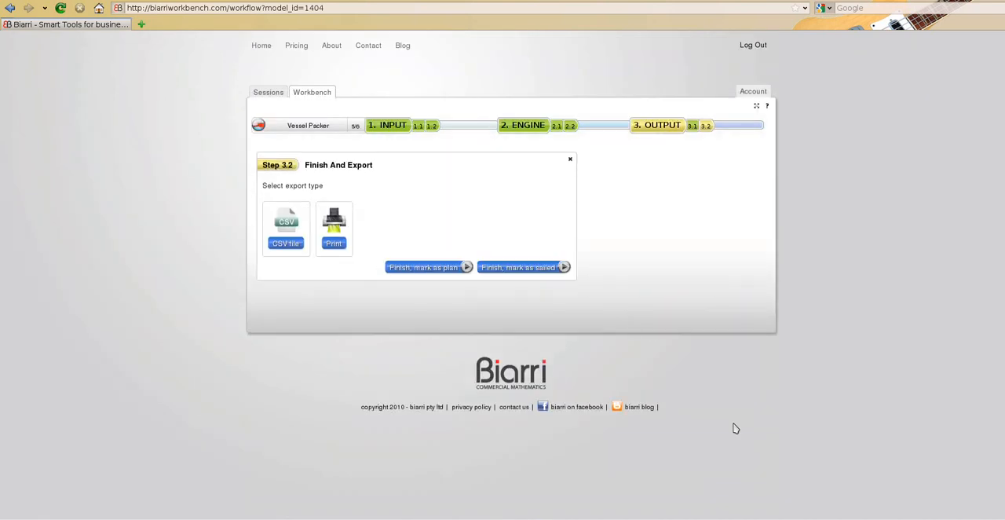
{"action": "mouse_move", "coordinate": [540, 332]}
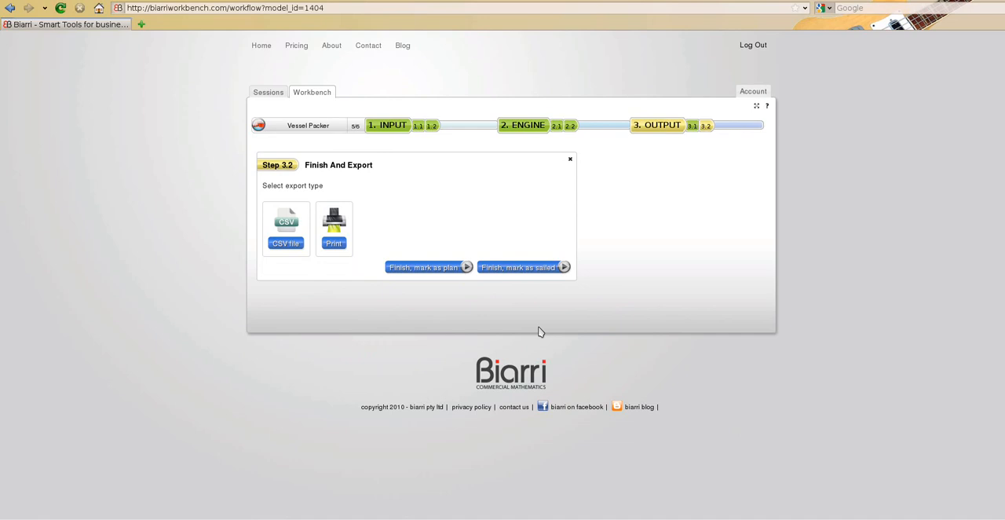
{"action": "mouse_move", "coordinate": [430, 271]}
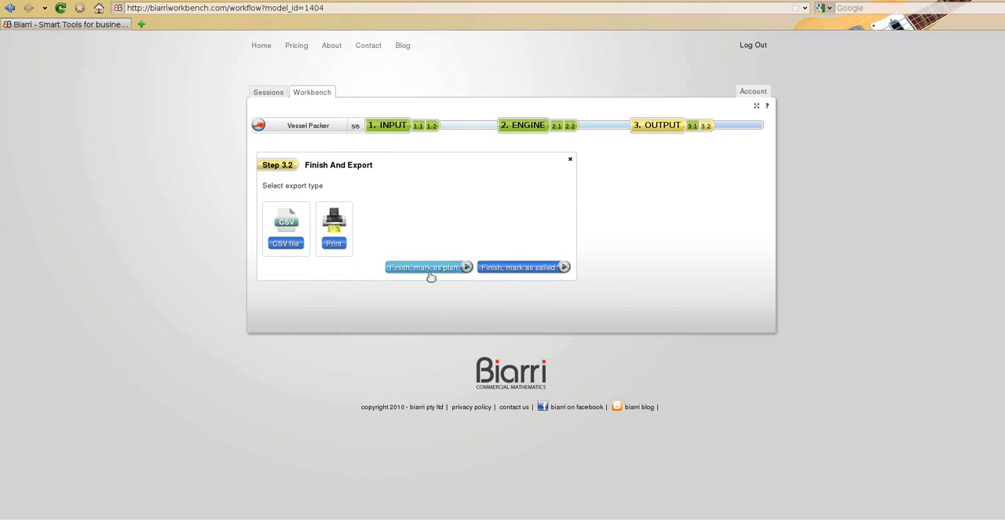
{"action": "mouse_move", "coordinate": [518, 271]}
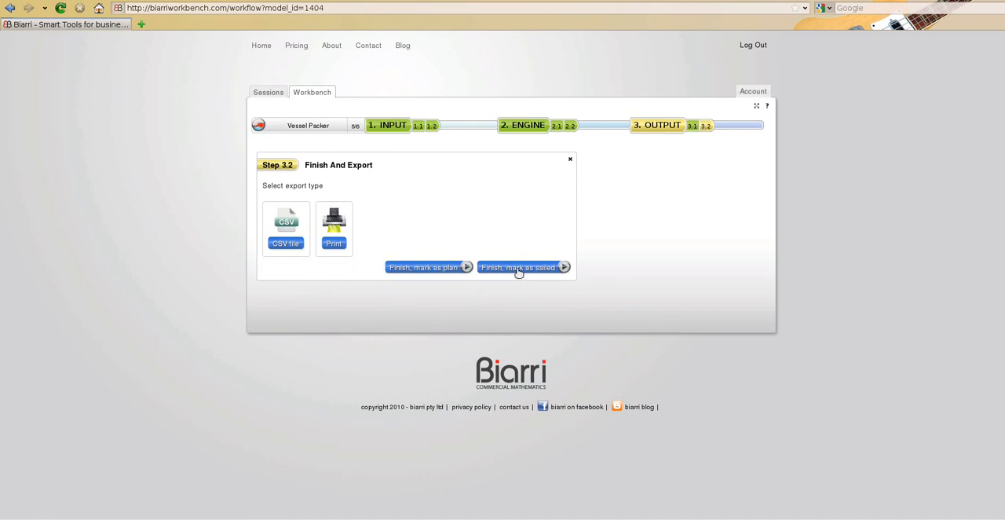
{"action": "mouse_move", "coordinate": [520, 298]}
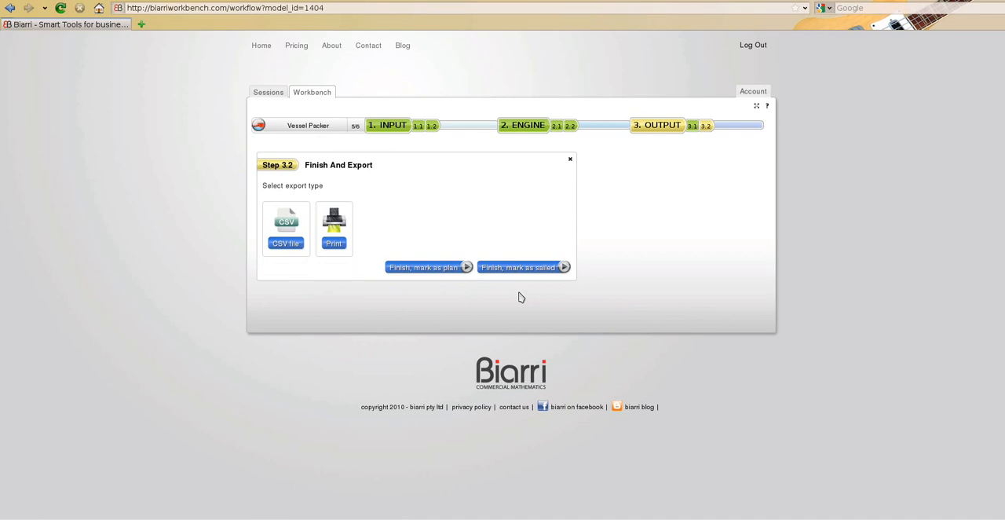
{"action": "mouse_move", "coordinate": [521, 297]}
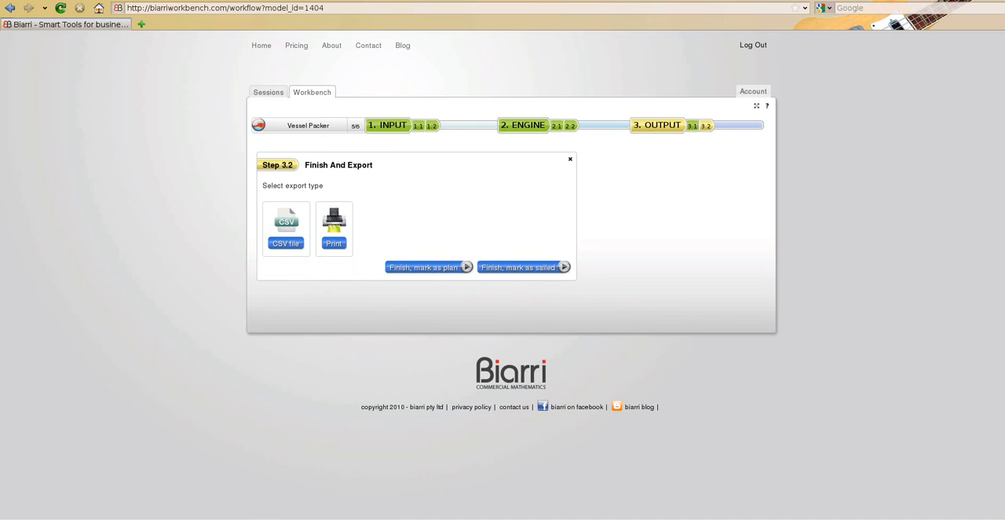